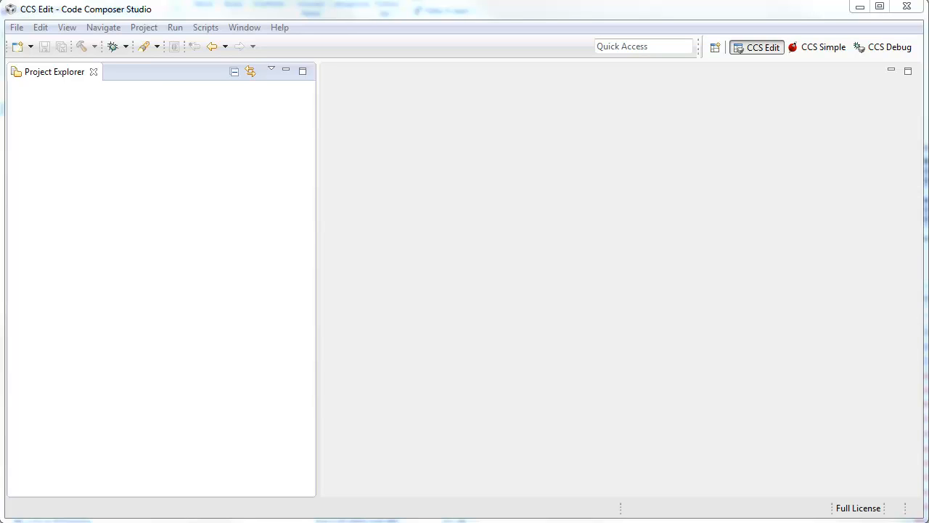
pyautogui.moveTo(256, 129)
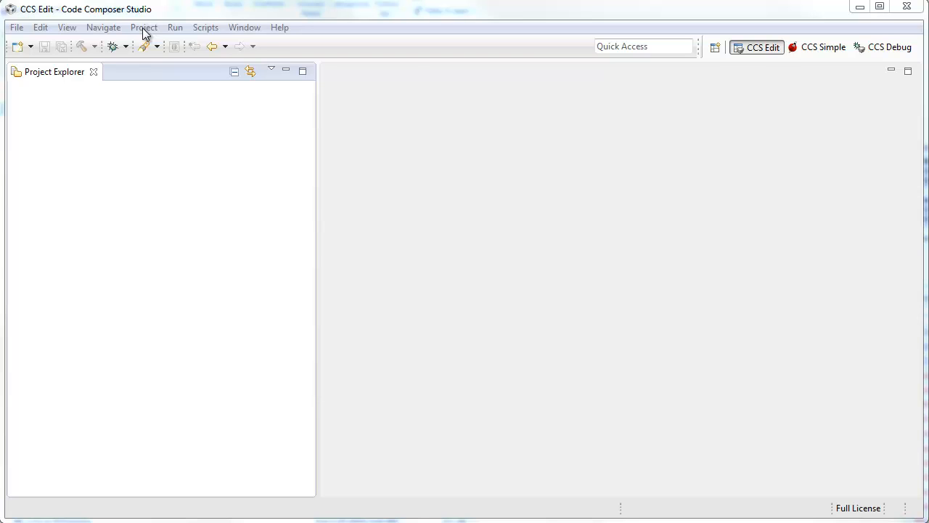
# Start a New CCS Project, filter targets by '2538' and choose the CM2538SF53 device.
pyautogui.click(142, 26)
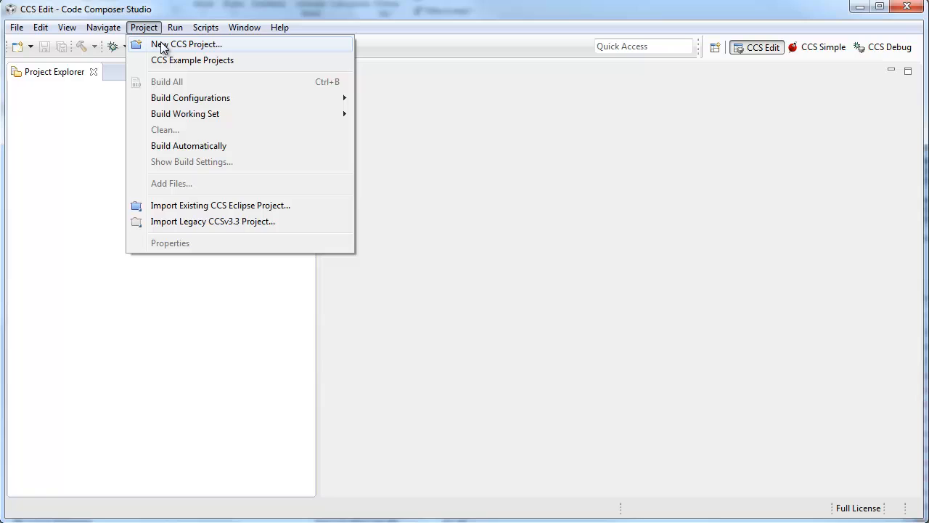
pyautogui.click(170, 44)
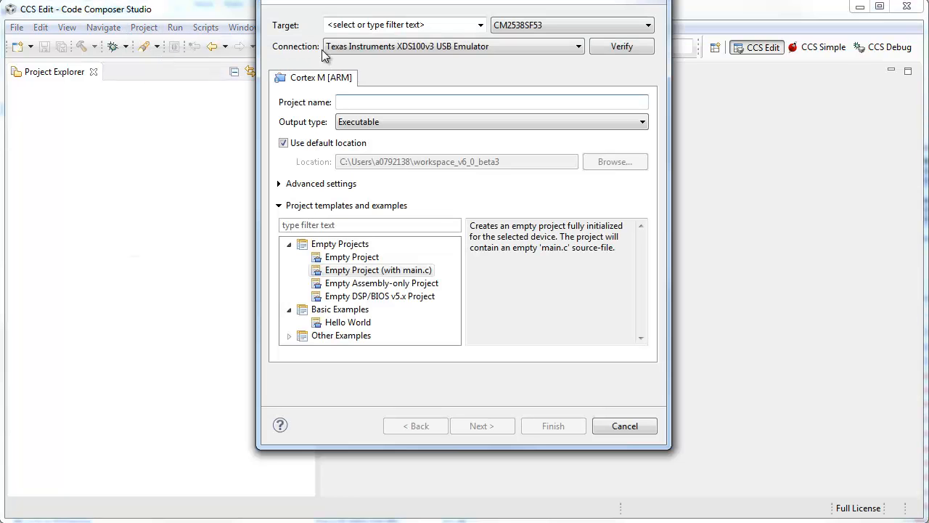
pyautogui.click(399, 23)
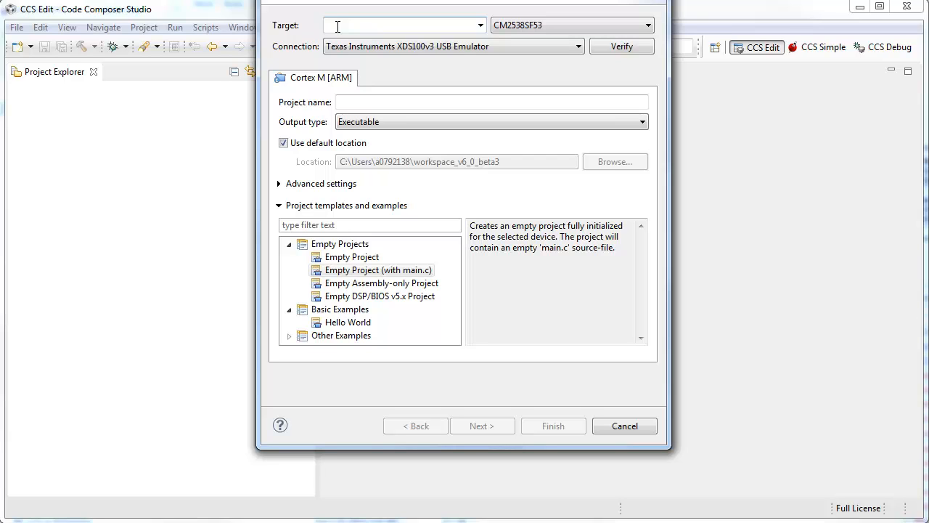
pyautogui.write('2538')
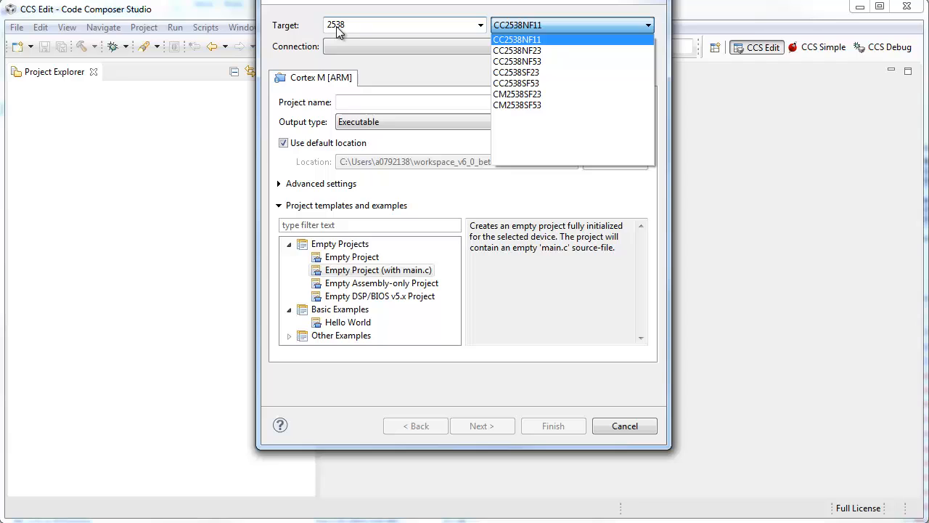
pyautogui.moveTo(568, 45)
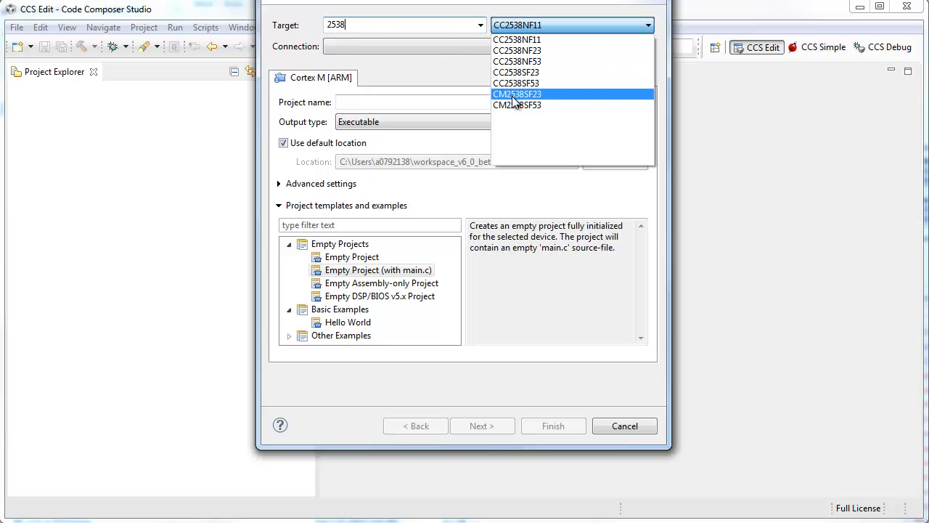
pyautogui.moveTo(526, 113)
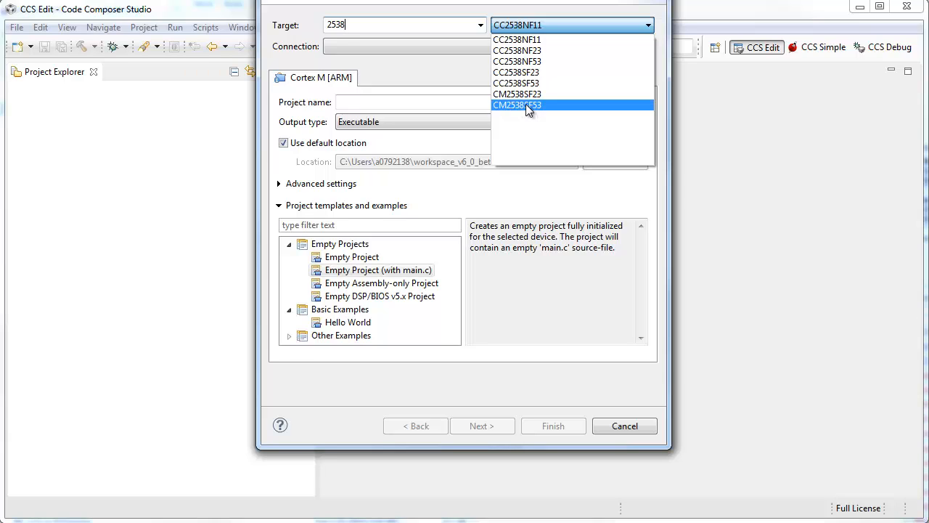
pyautogui.click(537, 105)
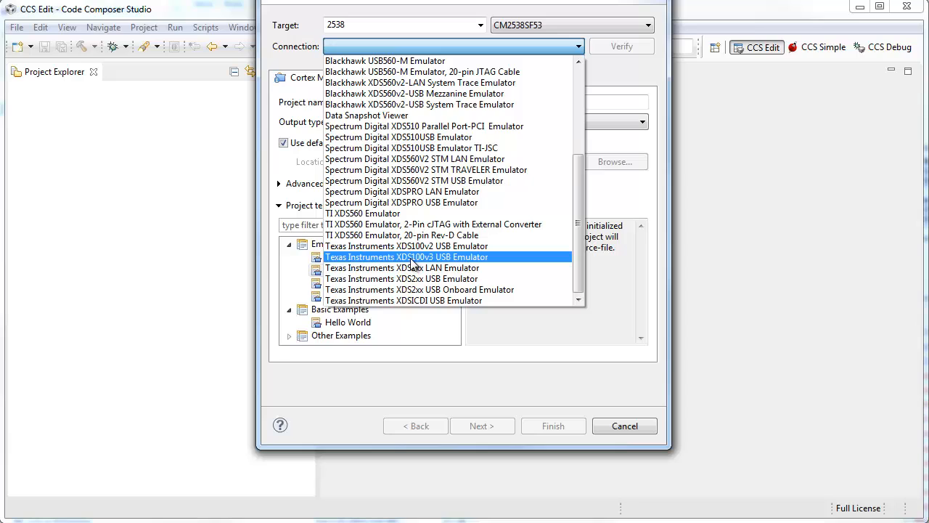
# Set the connection to Texas Instruments XDS100v3 USB Emulator.
pyautogui.click(407, 255)
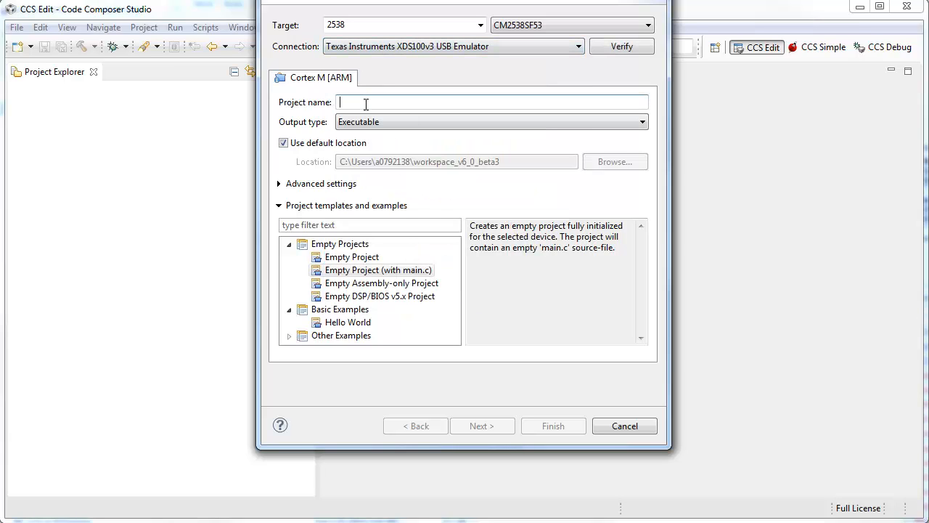
# Name the project 'blinky', base it on the Blink LED CC2538 example and finish creating it.
pyautogui.write('blinky')
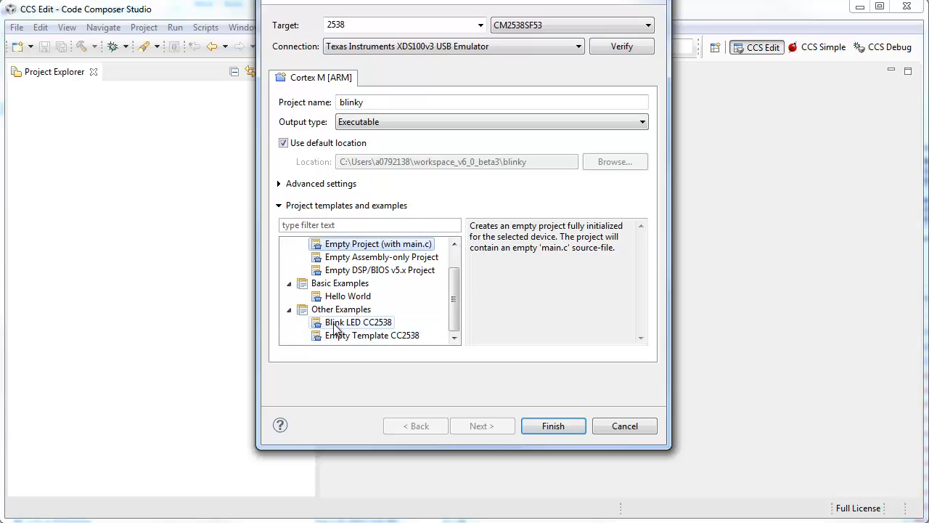
pyautogui.click(357, 322)
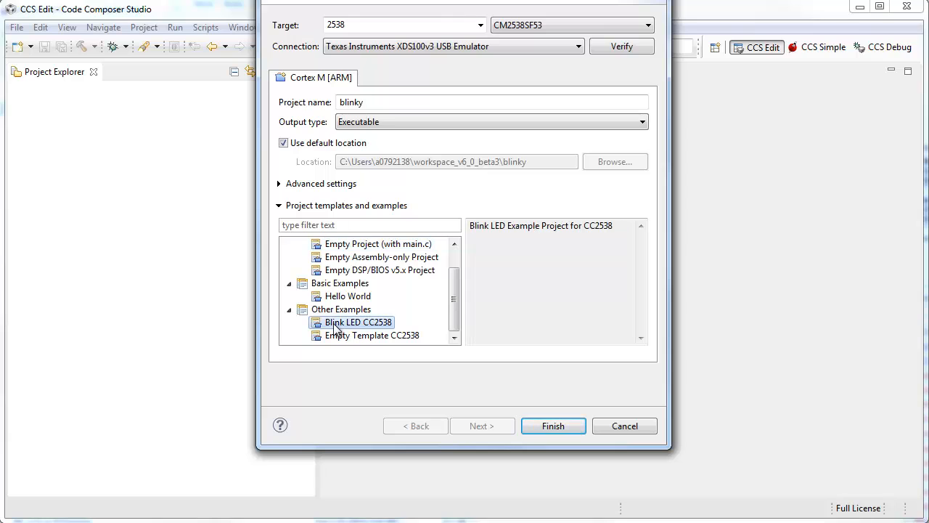
pyautogui.moveTo(579, 435)
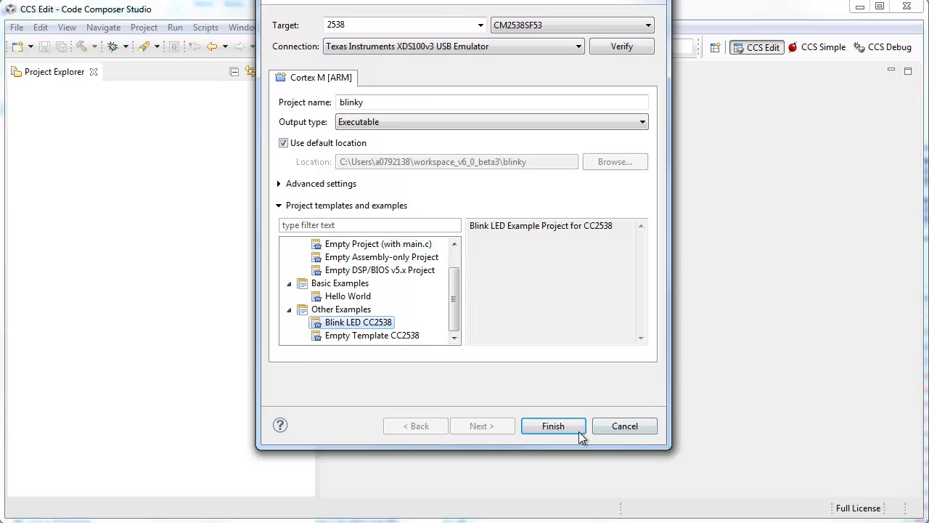
pyautogui.click(553, 426)
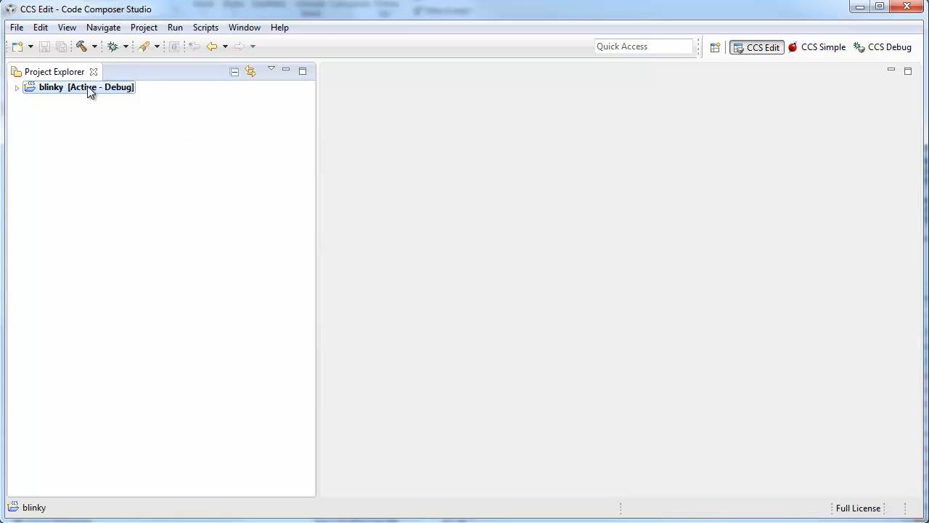
# Expand the blinky project and its targetConfigs folder to show CM2538SF53.ccxml.
pyautogui.click(16, 87)
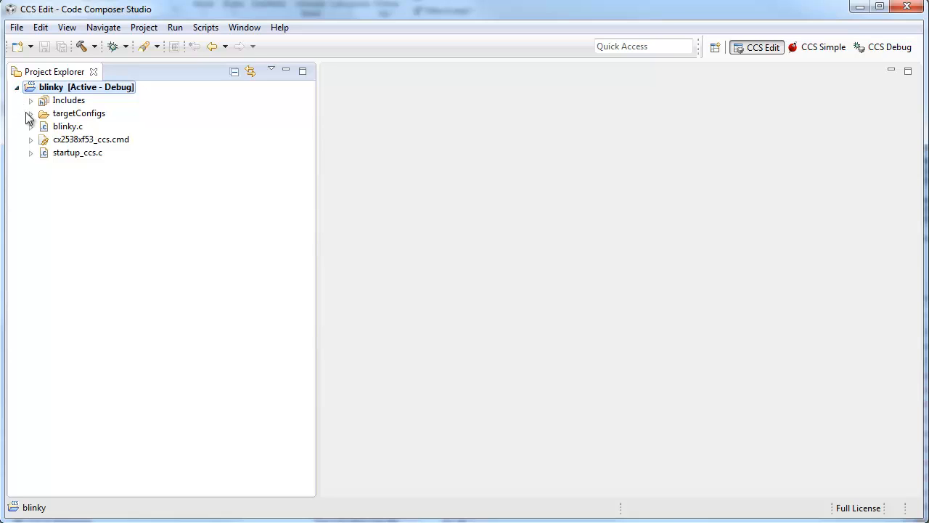
pyautogui.click(32, 113)
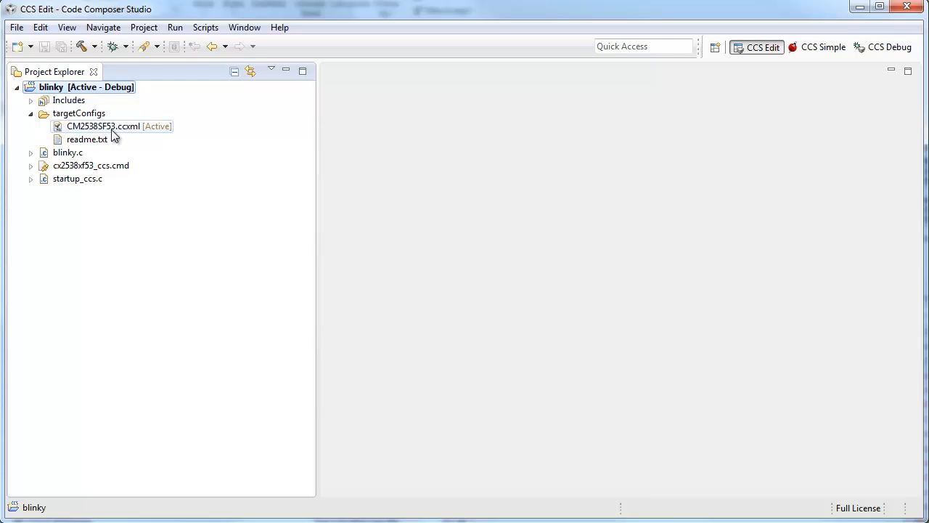
pyautogui.moveTo(114, 45)
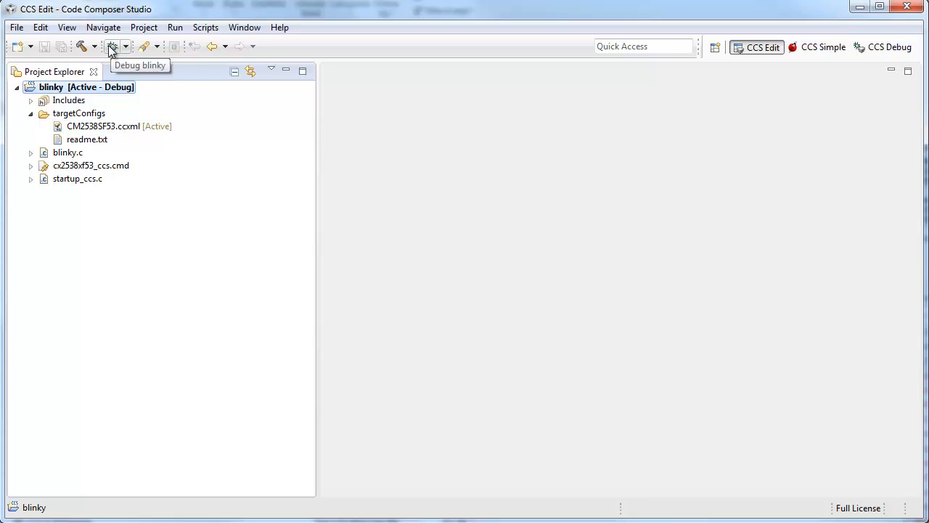
# Launch a debug session that builds and loads blinky, halting at main() in blinky.c.
pyautogui.click(112, 45)
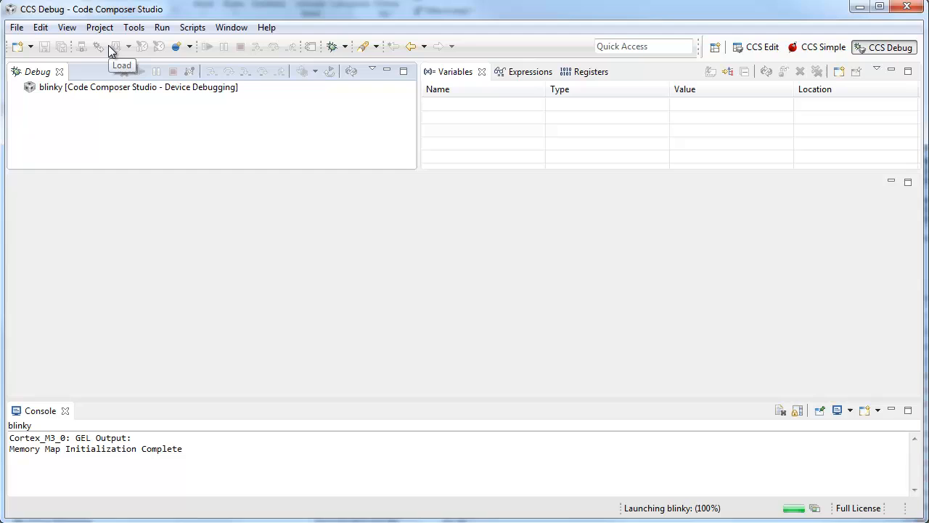
pyautogui.moveTo(326, 255)
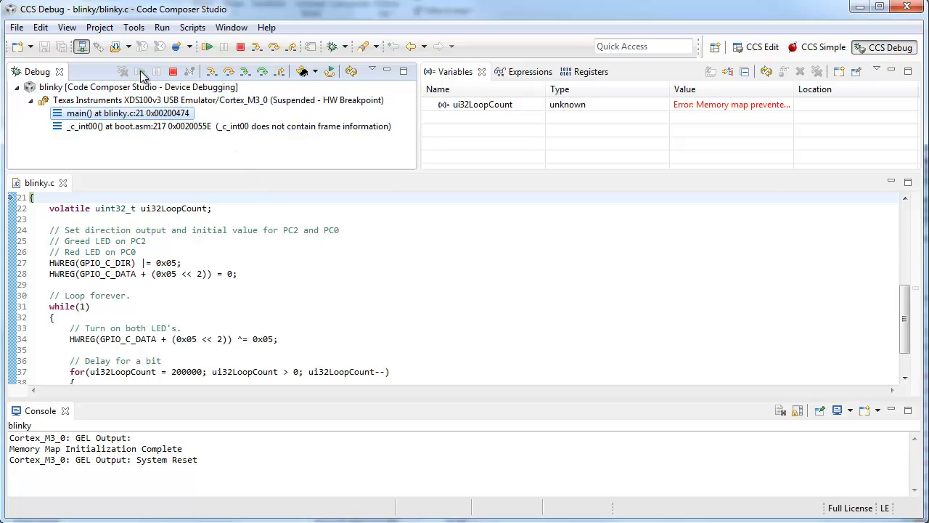
# Resume blinky on the target until it pauses in the delay loop with ui32LoopCount 167892.
pyautogui.click(136, 71)
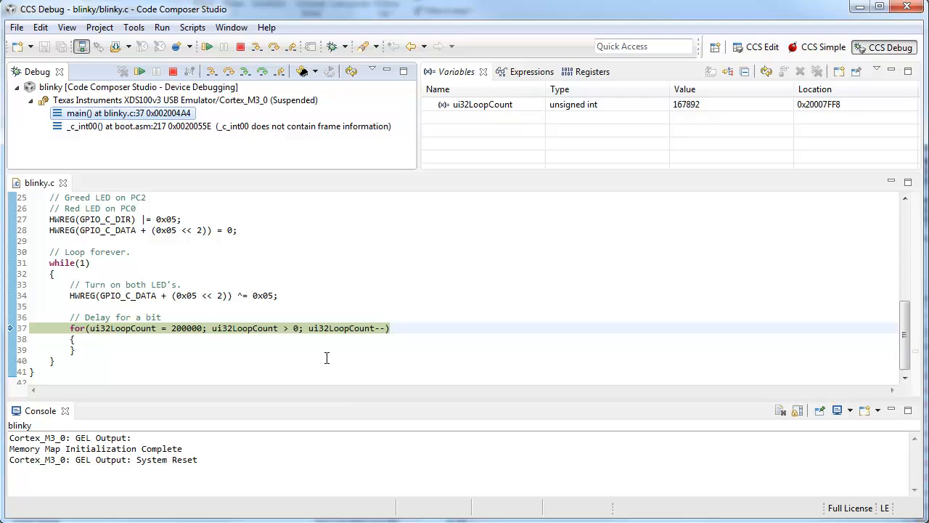
pyautogui.moveTo(347, 398)
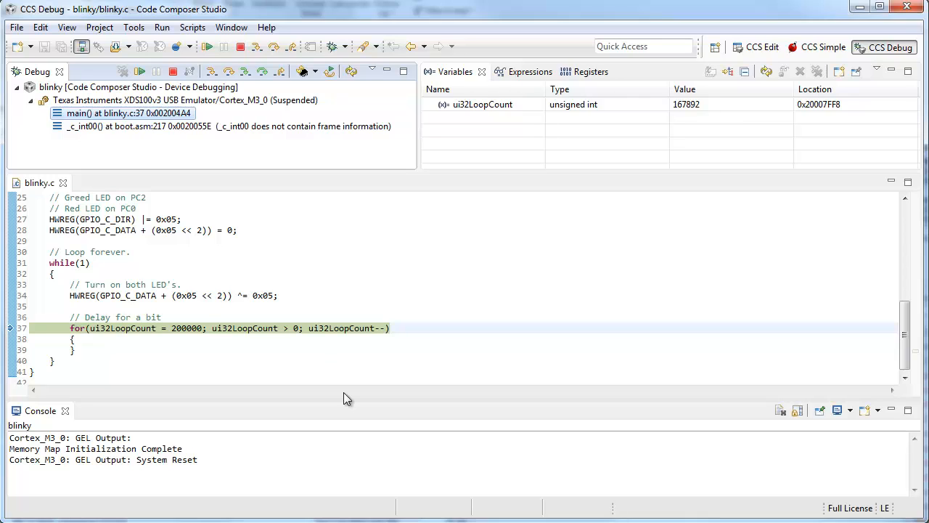